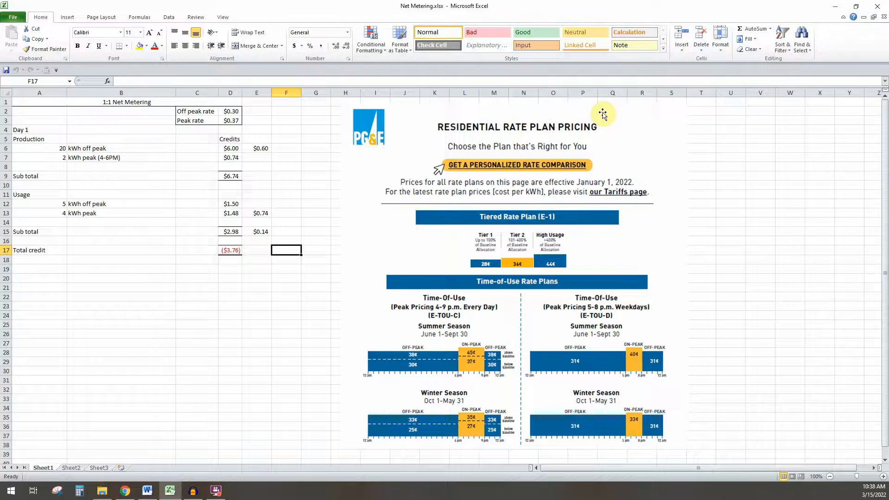
mouse_move(579, 133)
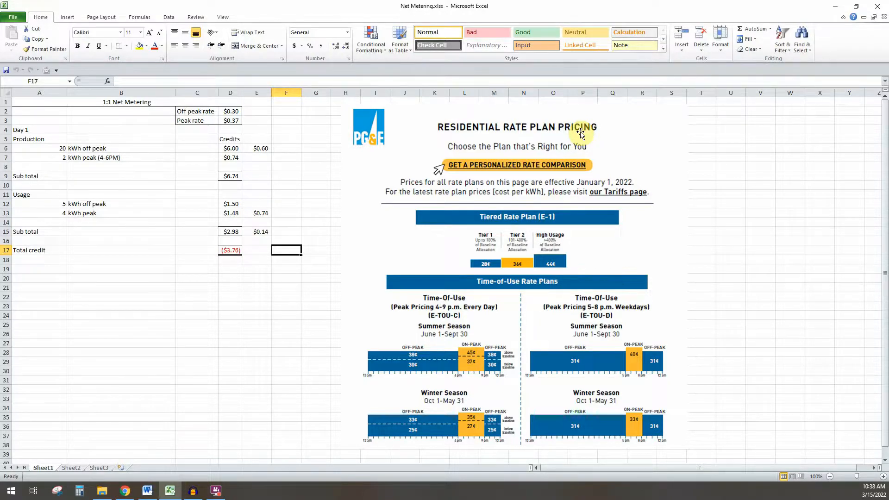
mouse_move(626, 118)
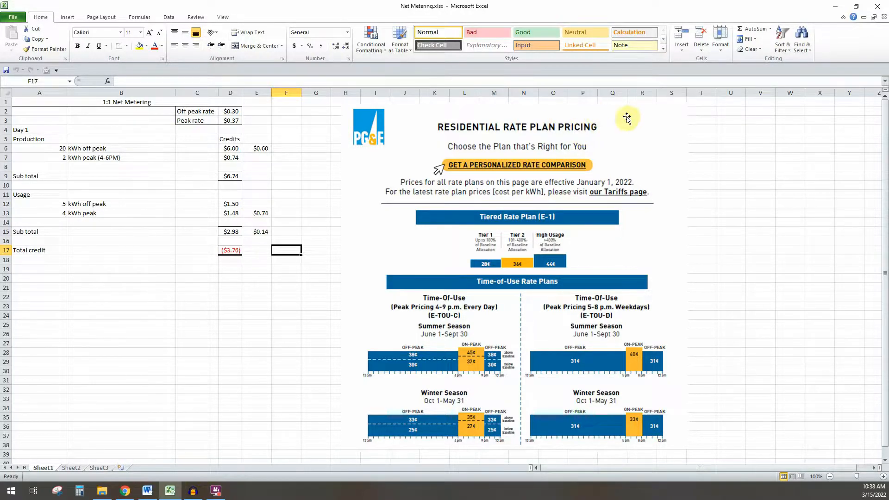
mouse_move(403, 129)
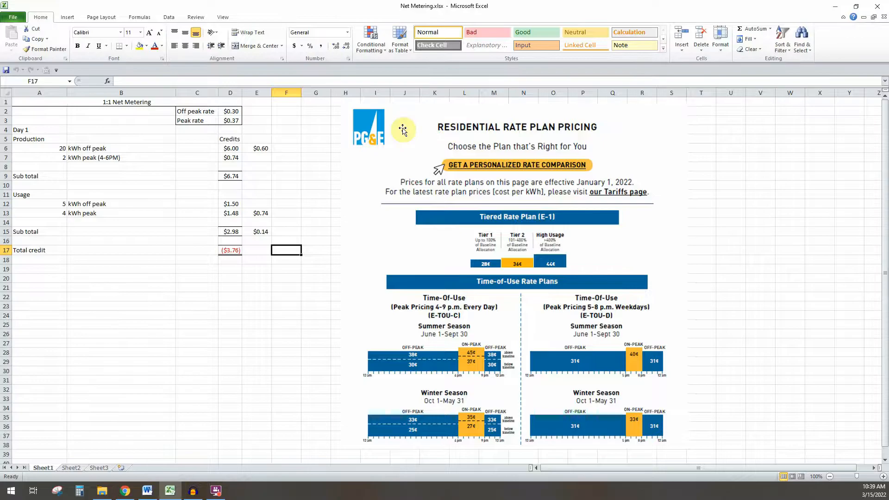
mouse_move(418, 176)
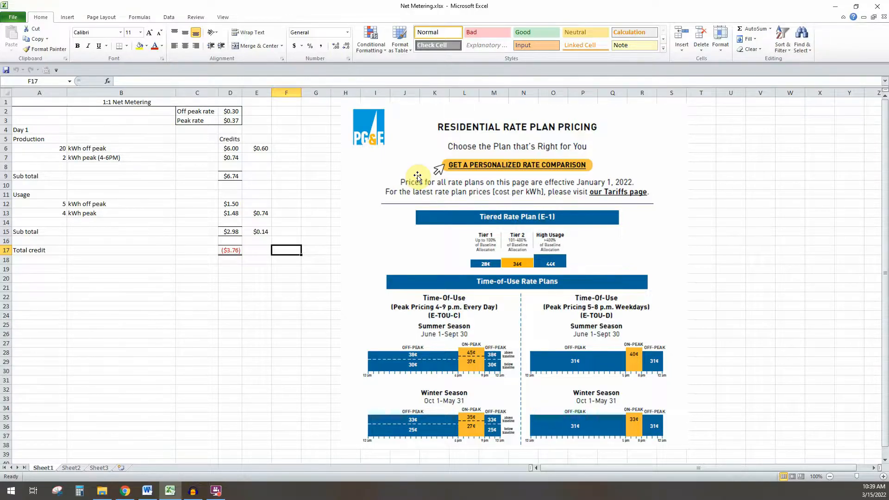
mouse_move(411, 182)
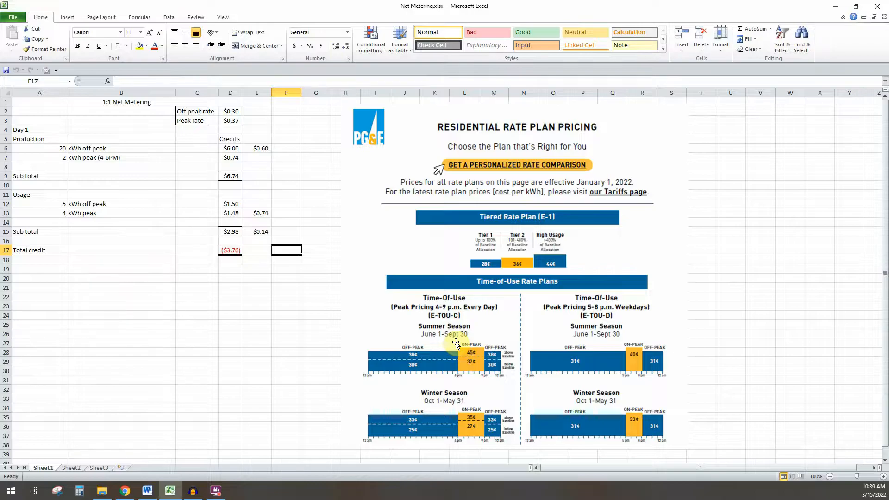
mouse_move(462, 297)
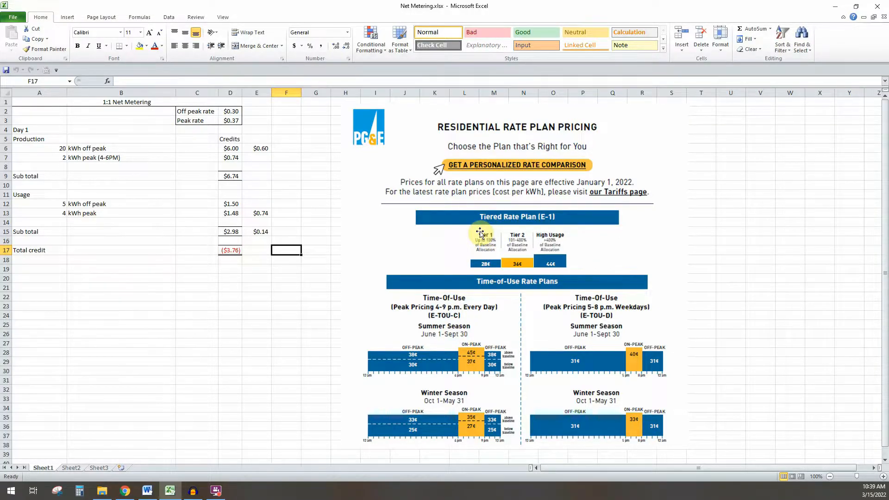
mouse_move(470, 276)
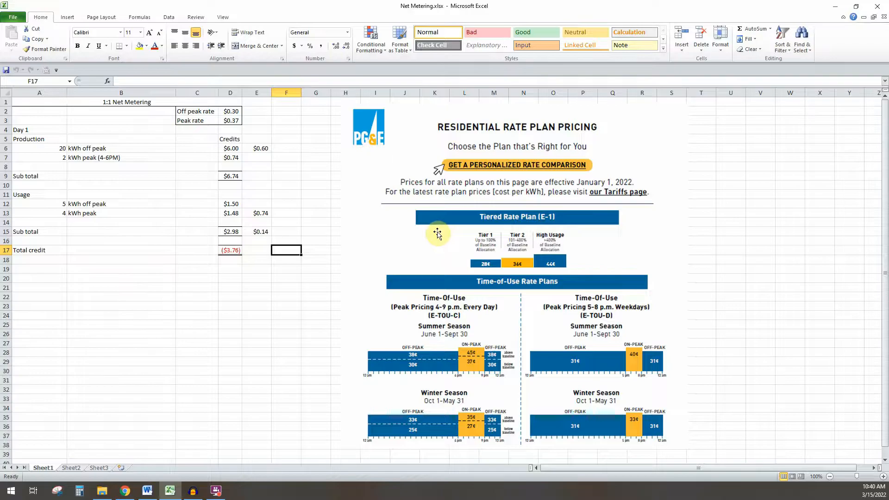
mouse_move(361, 309)
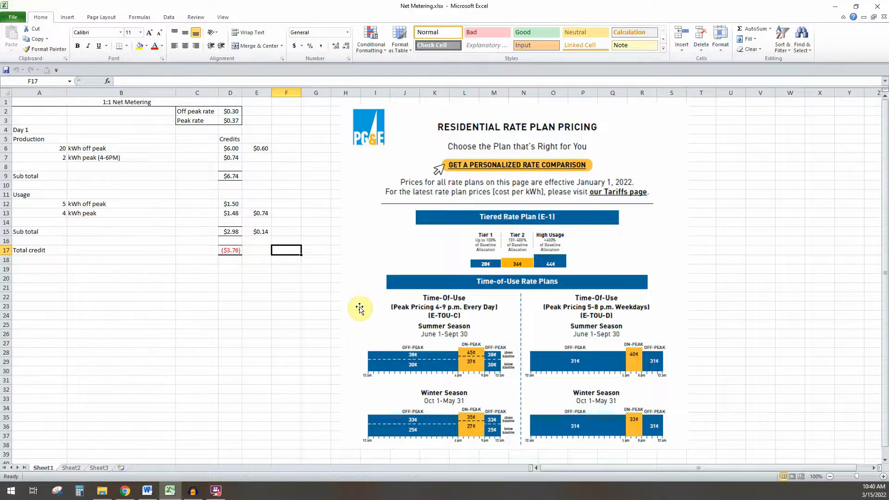
mouse_move(412, 364)
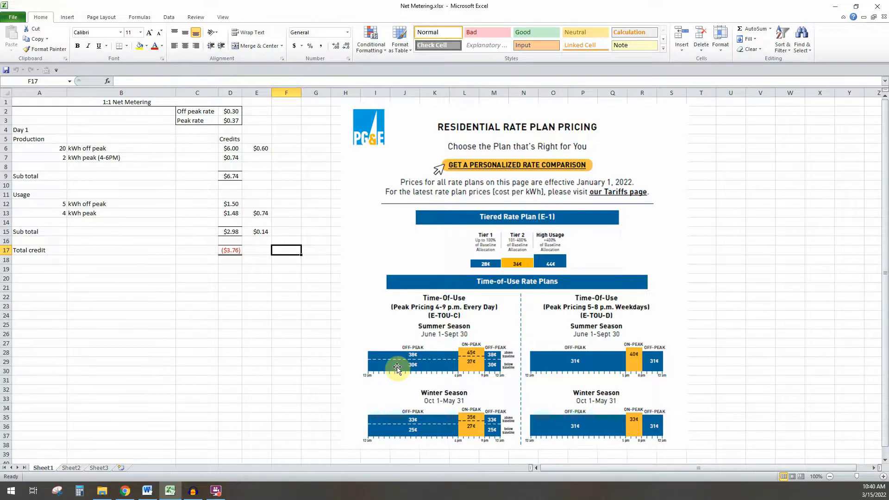
mouse_move(389, 373)
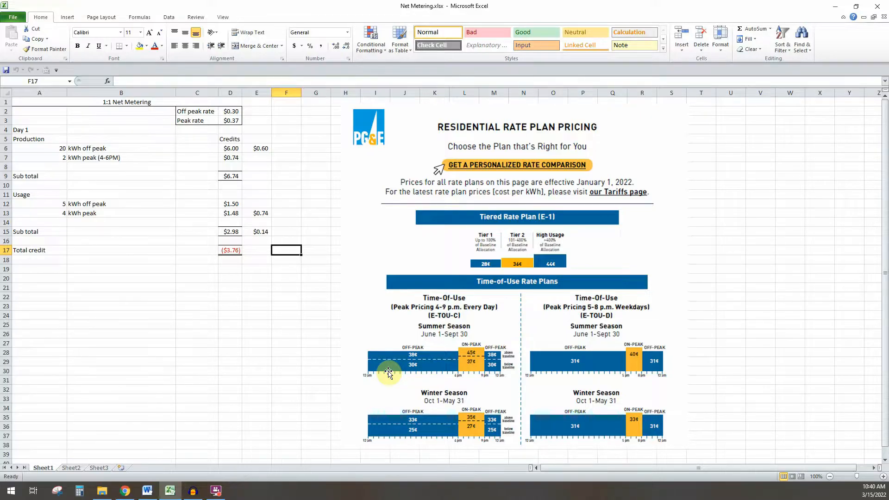
mouse_move(380, 381)
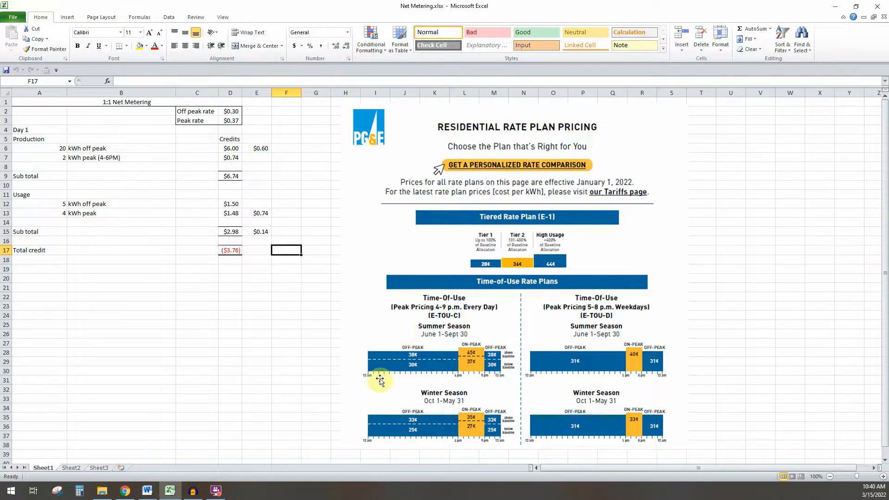
mouse_move(369, 381)
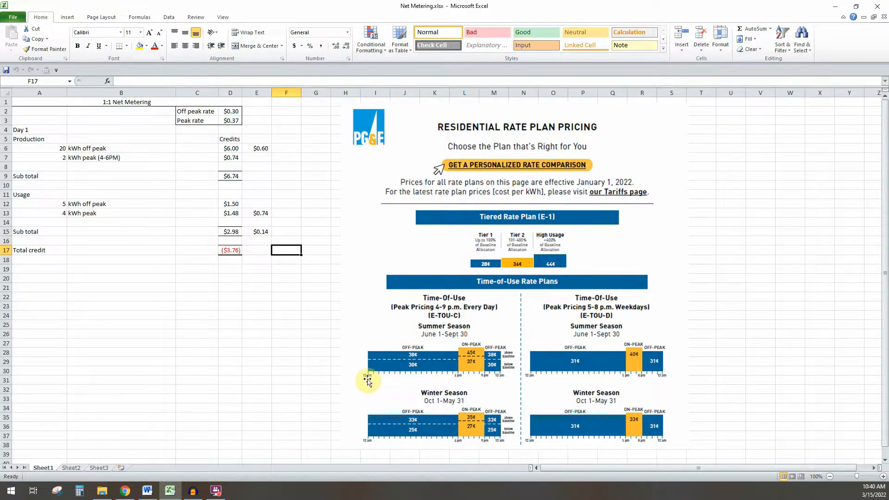
mouse_move(419, 383)
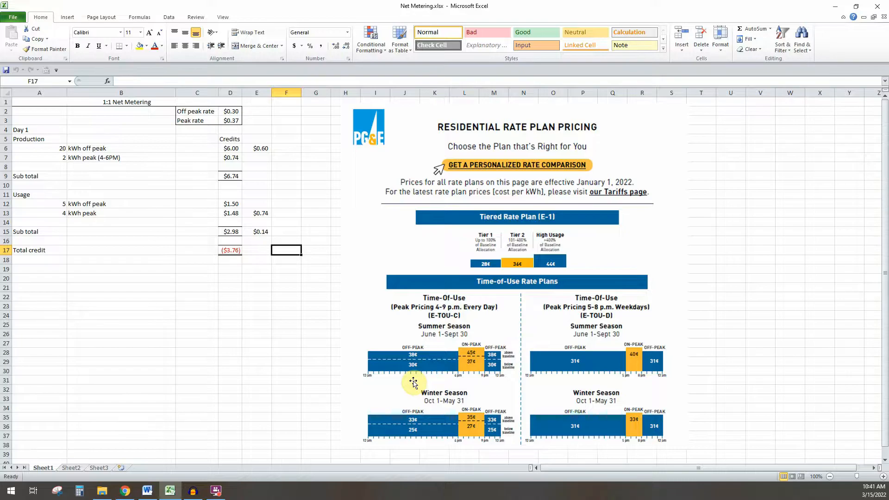
mouse_move(420, 370)
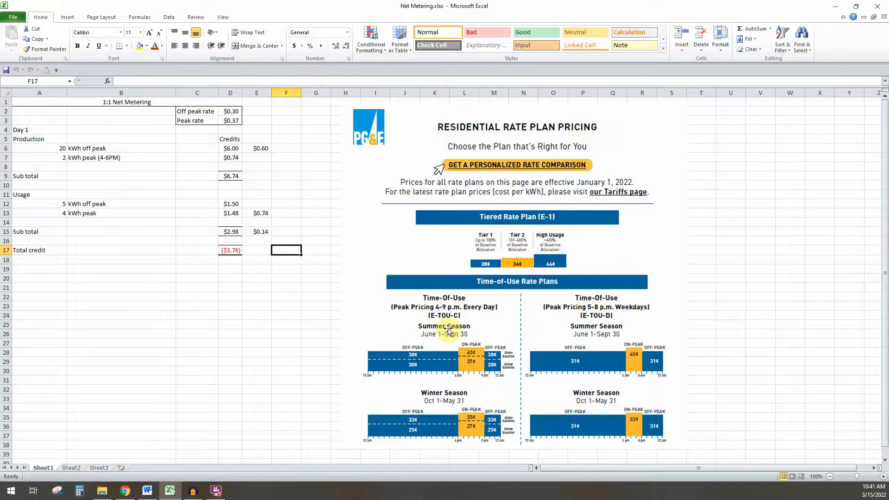
mouse_move(444, 371)
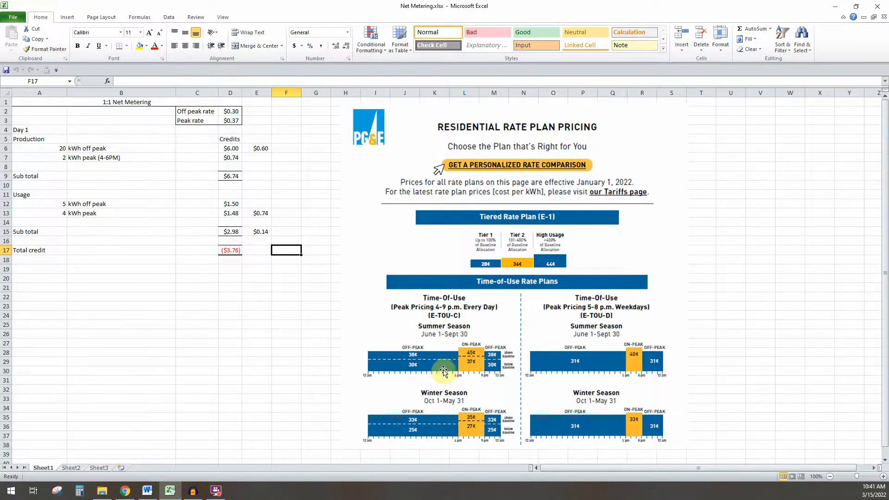
mouse_move(486, 381)
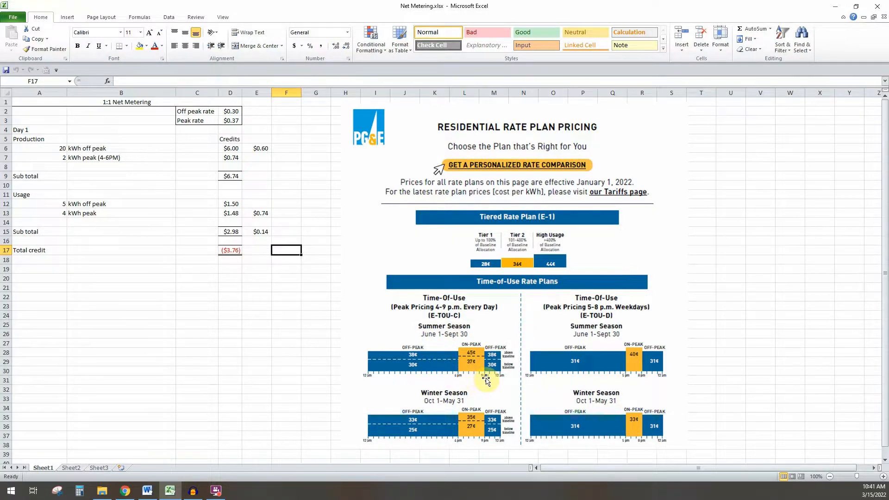
mouse_move(433, 346)
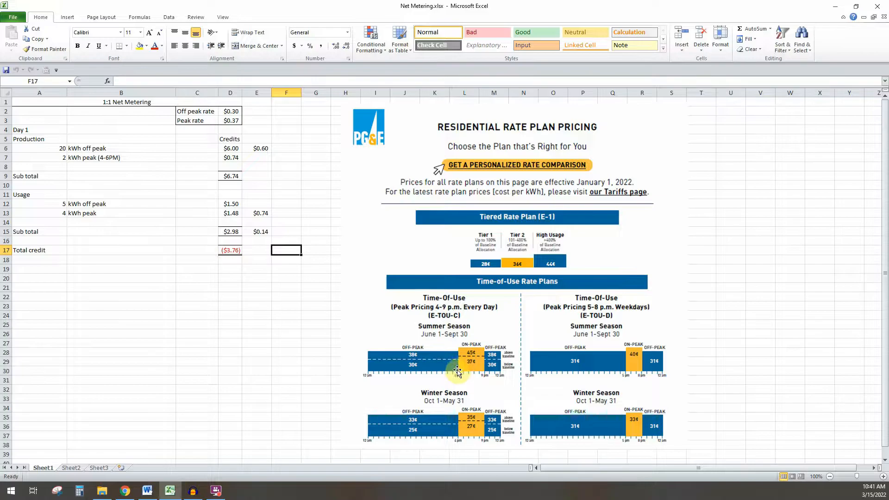
mouse_move(457, 374)
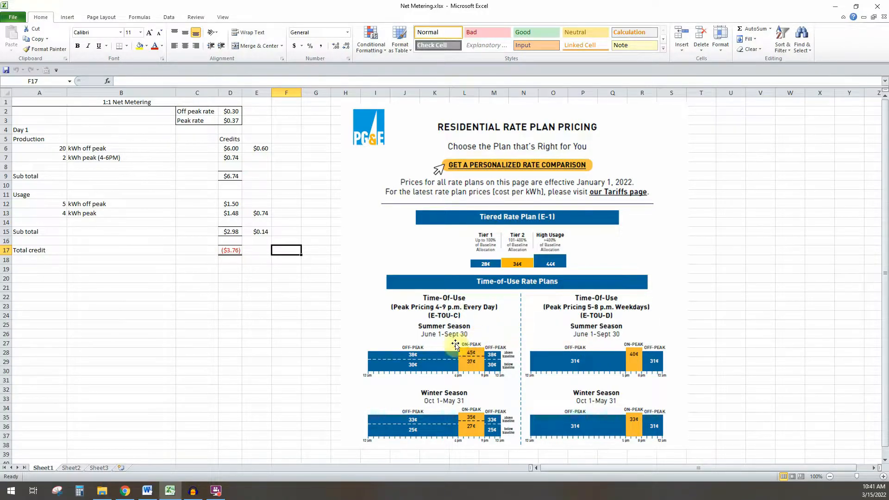
mouse_move(499, 382)
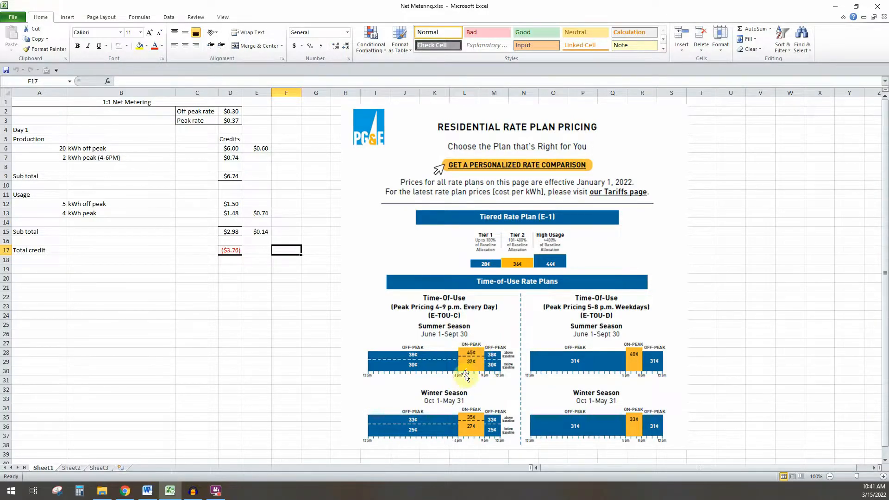
mouse_move(475, 373)
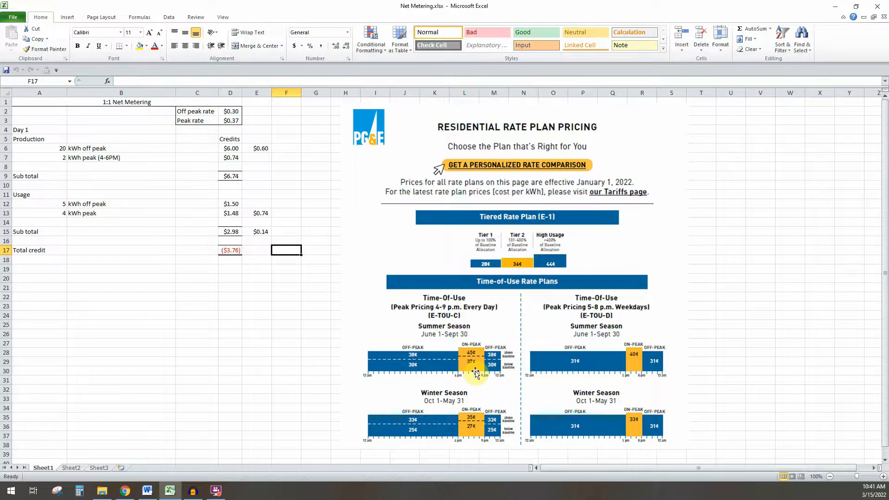
mouse_move(452, 366)
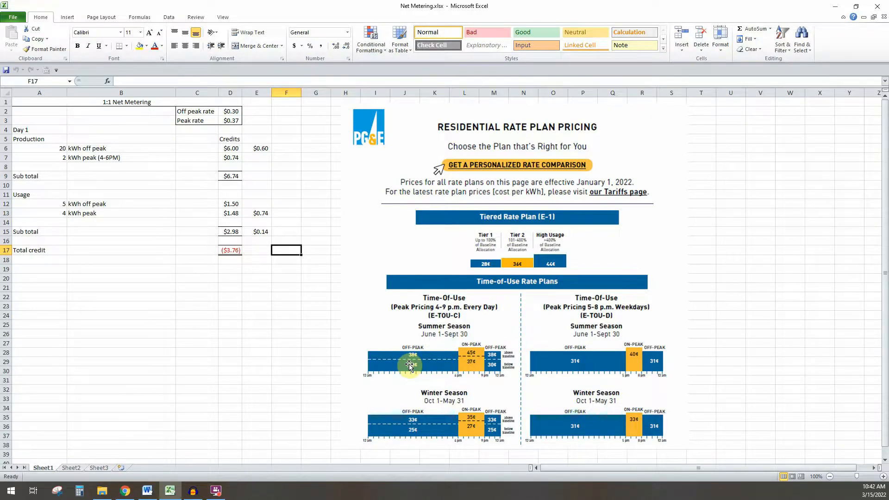
mouse_move(480, 389)
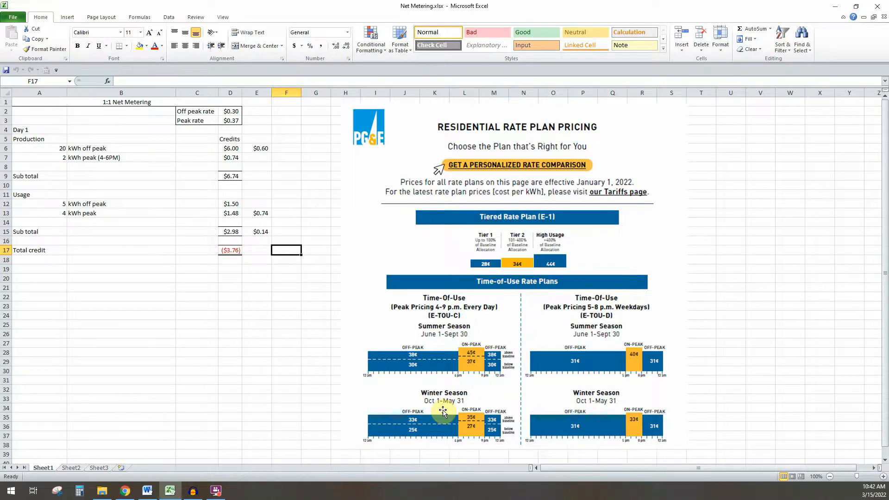
mouse_move(459, 372)
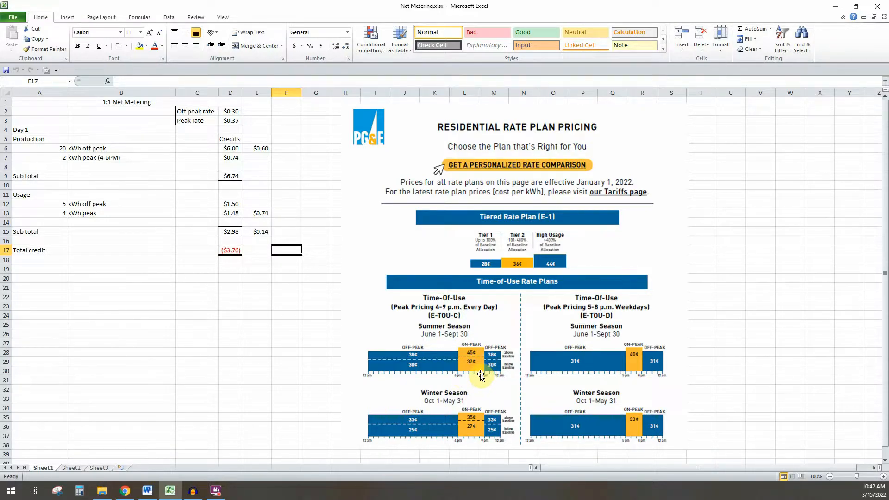
mouse_move(450, 375)
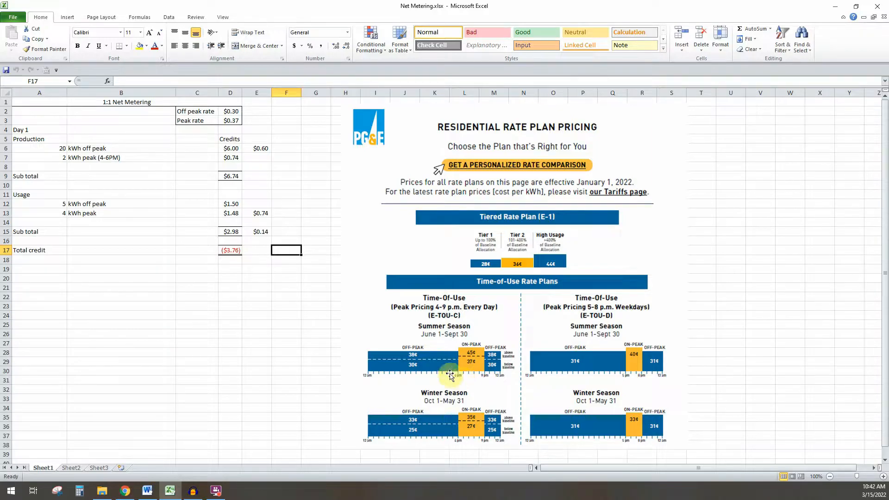
mouse_move(352, 322)
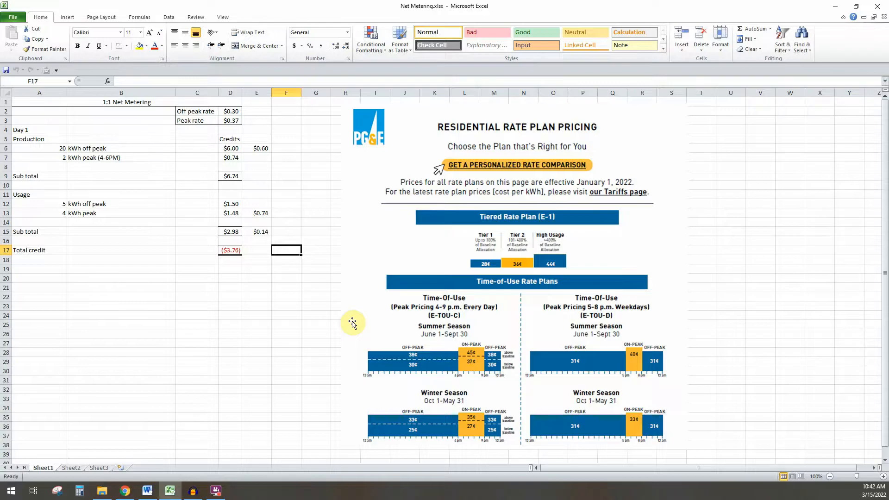
mouse_move(379, 333)
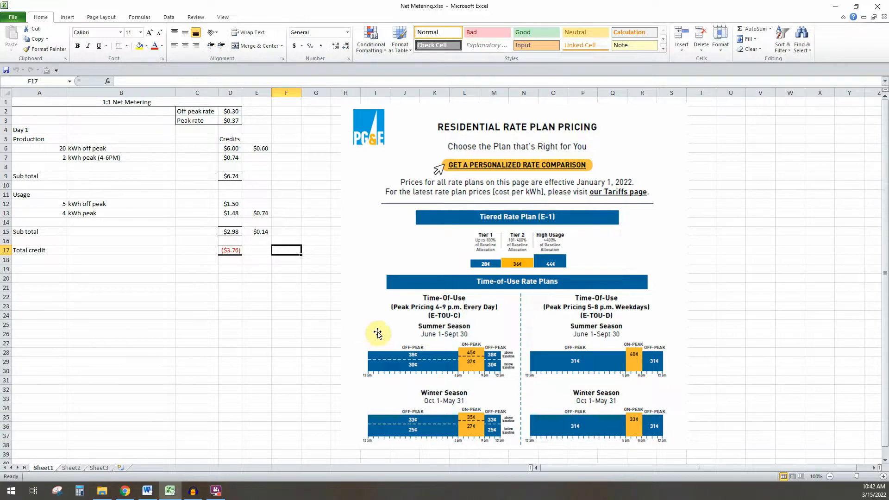
mouse_move(396, 373)
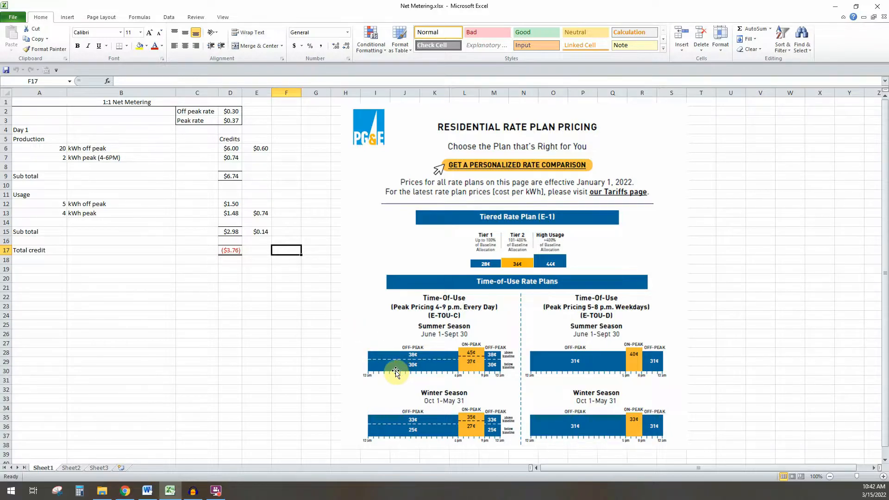
mouse_move(389, 377)
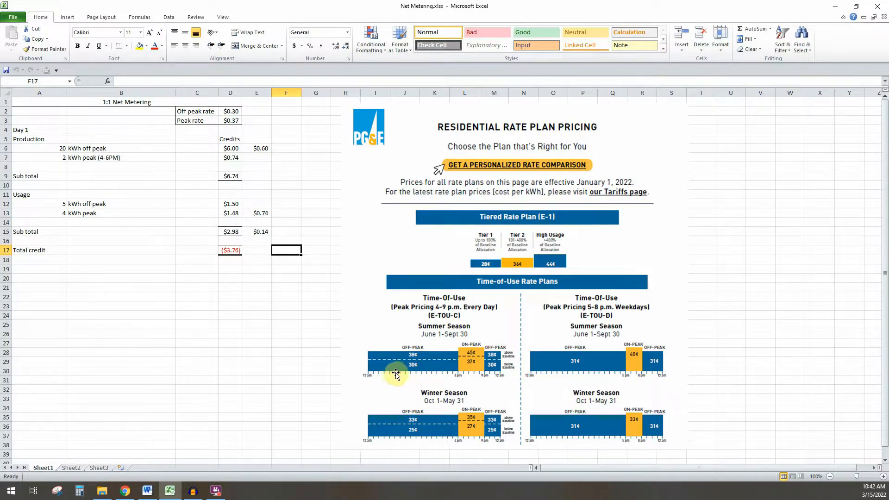
mouse_move(402, 372)
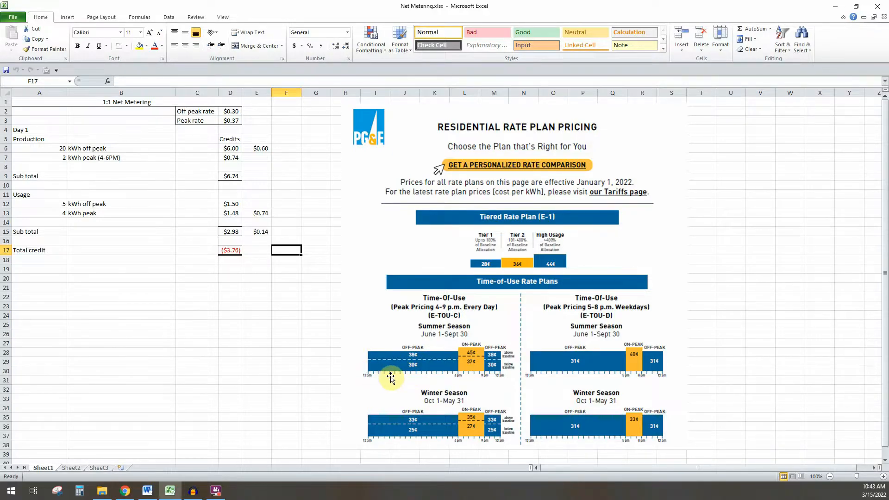
mouse_move(462, 380)
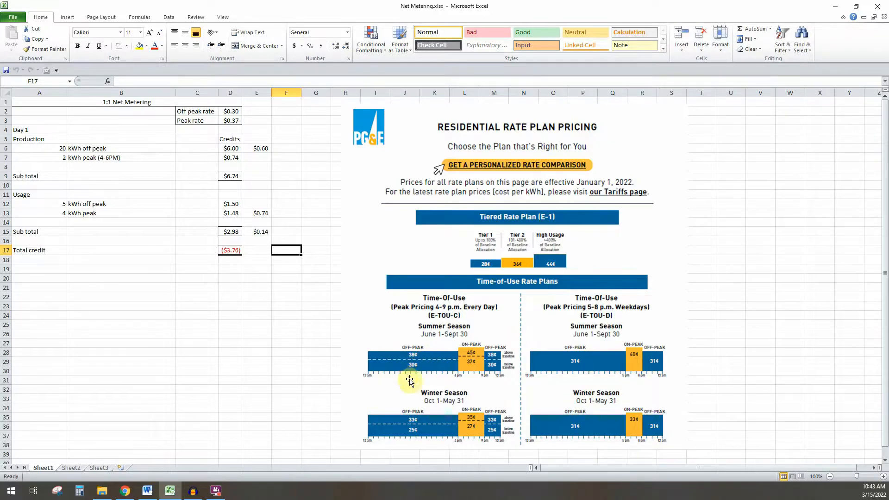
mouse_move(335, 312)
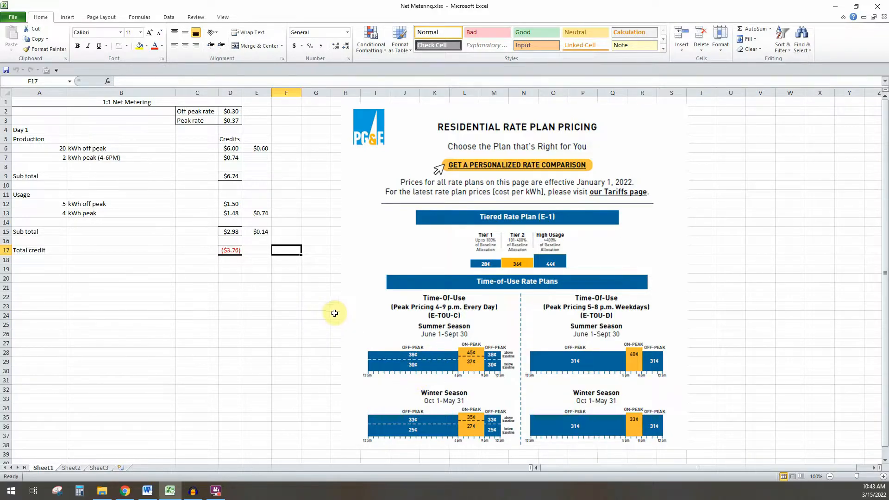
mouse_move(165, 149)
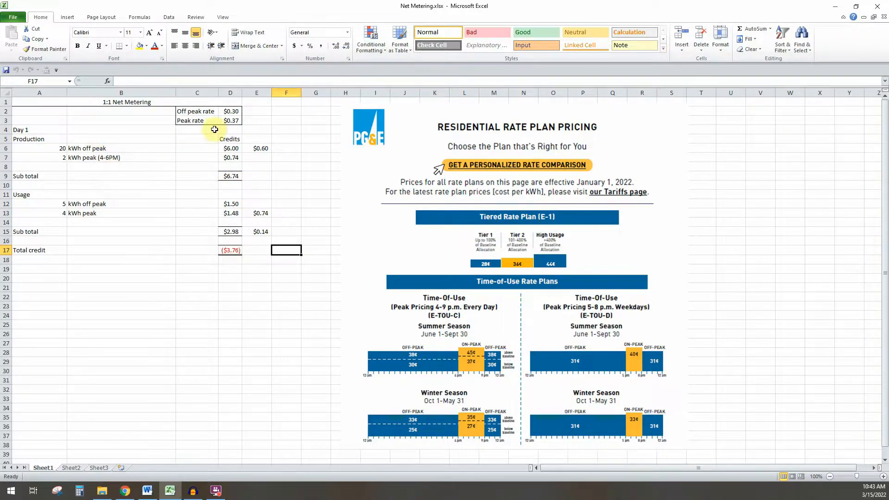
click(230, 111)
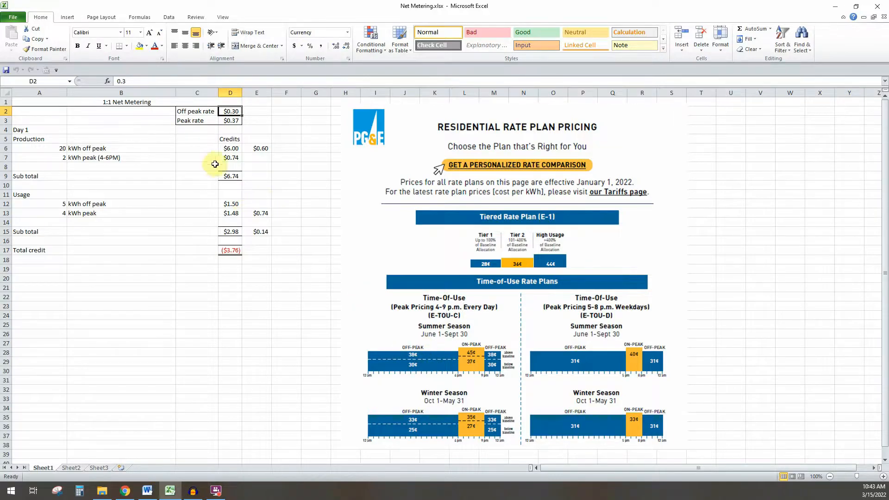
click(230, 120)
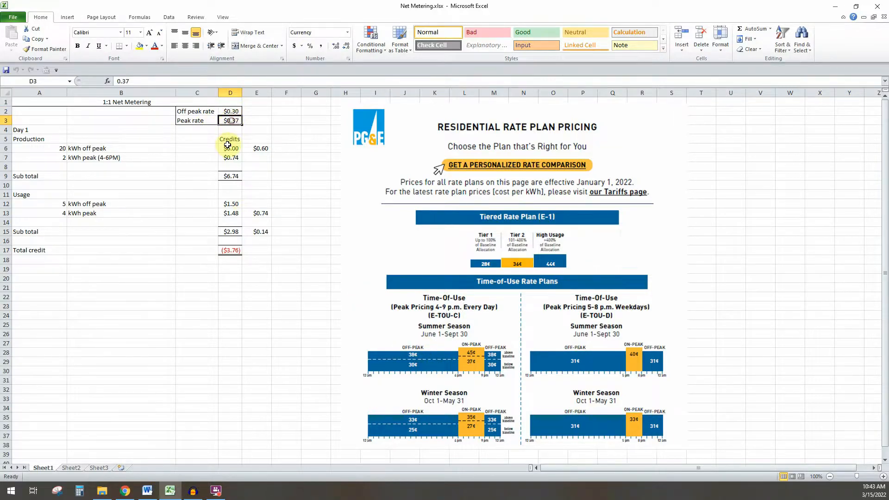
click(121, 148)
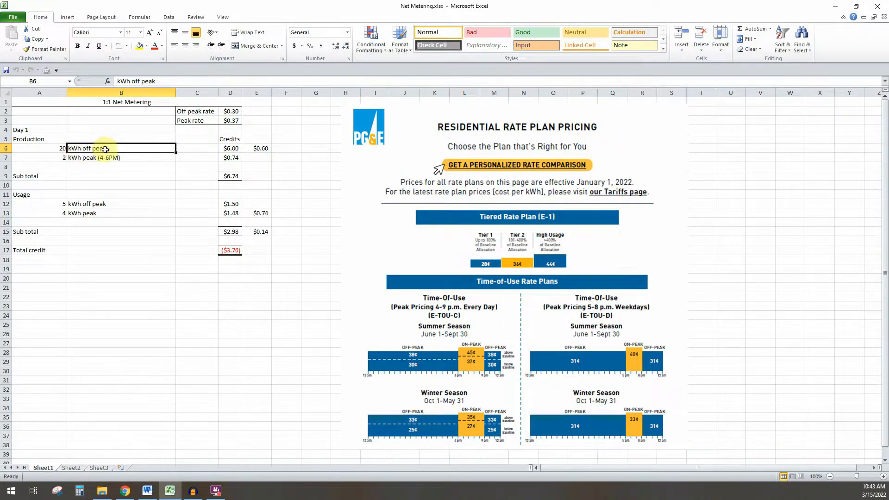
click(230, 148)
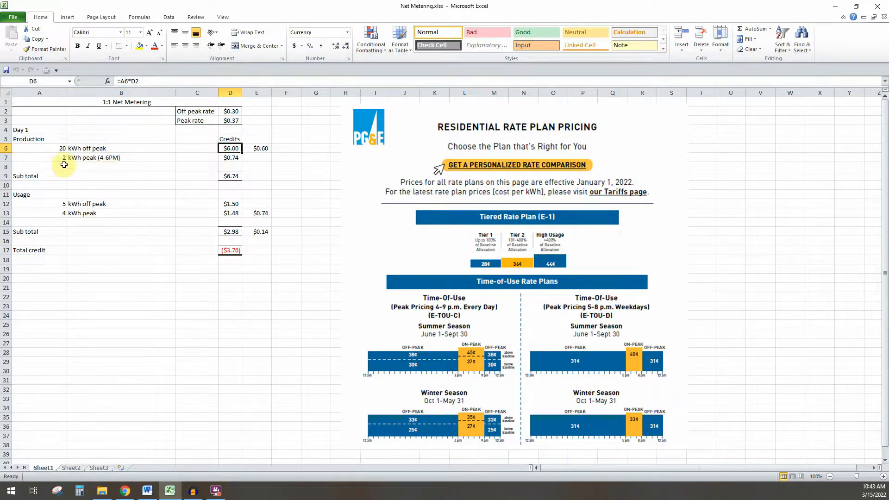
click(39, 156)
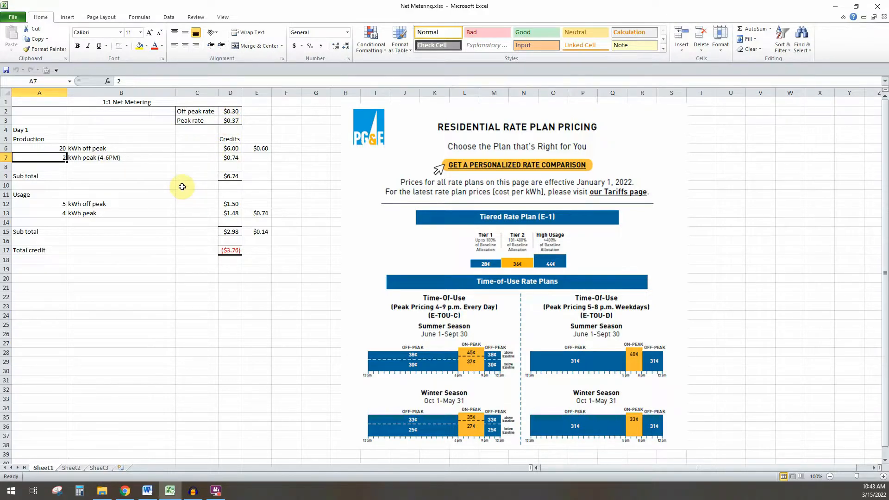
mouse_move(459, 377)
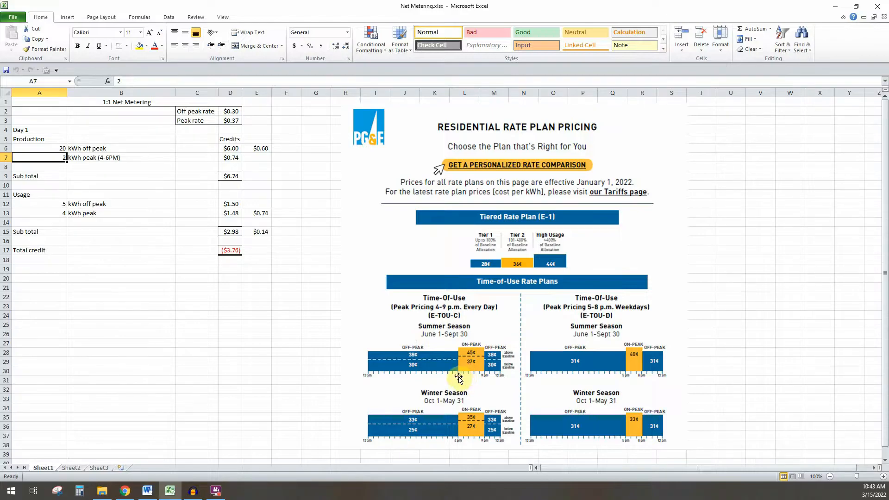
mouse_move(467, 375)
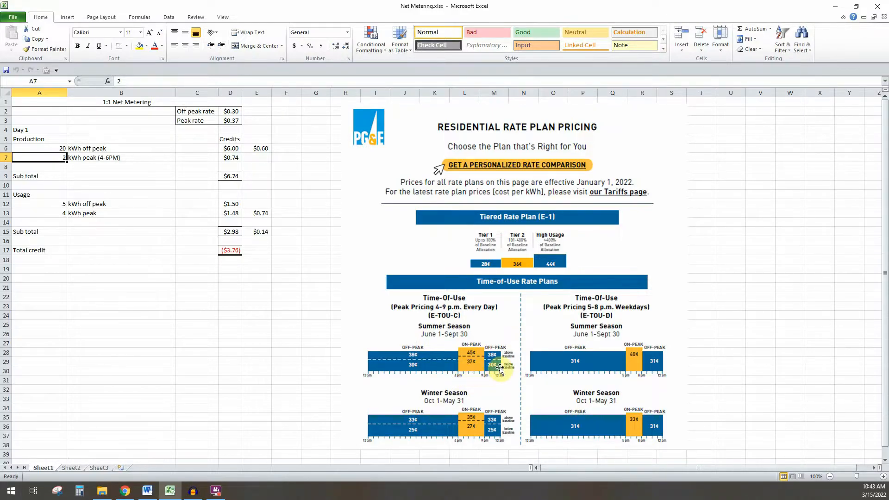
mouse_move(633, 391)
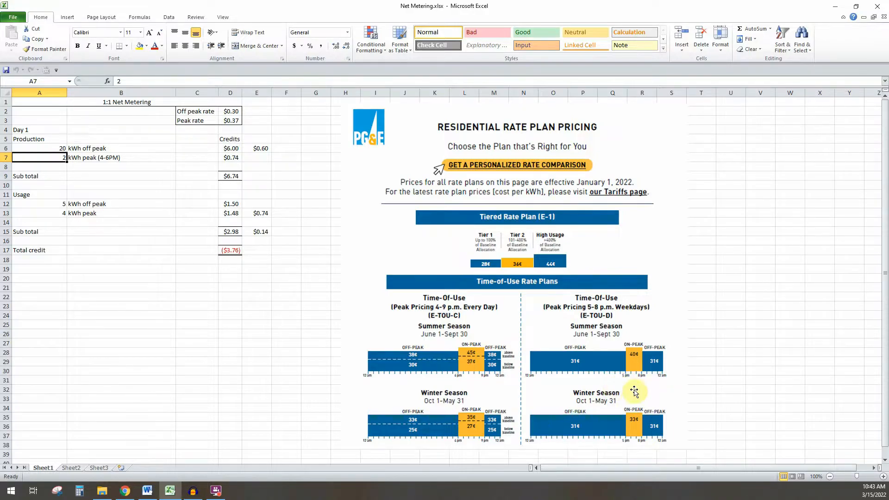
mouse_move(489, 296)
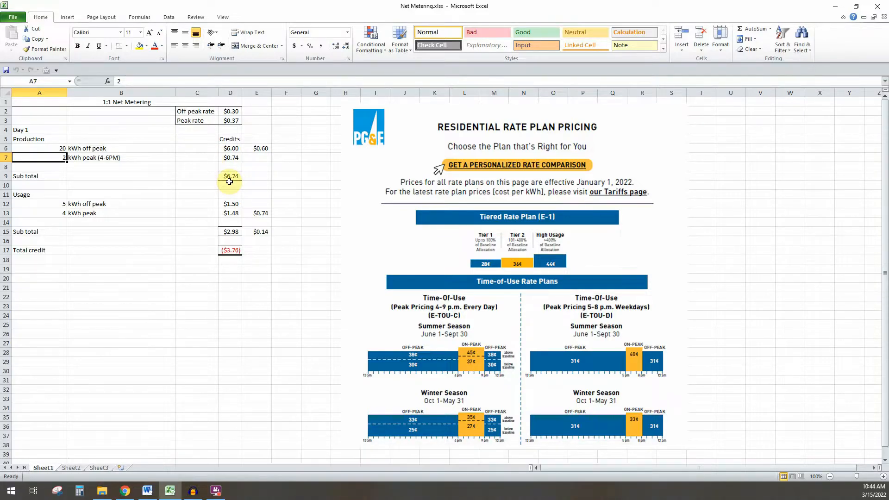
click(230, 176)
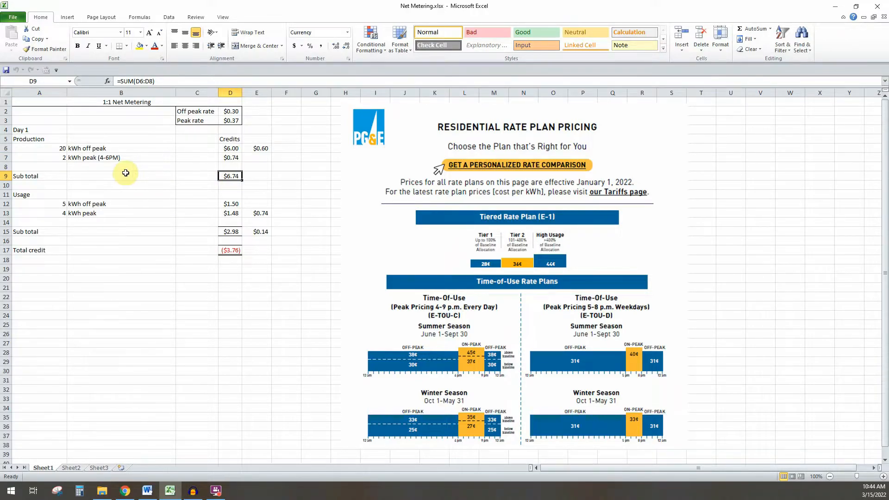
mouse_move(74, 201)
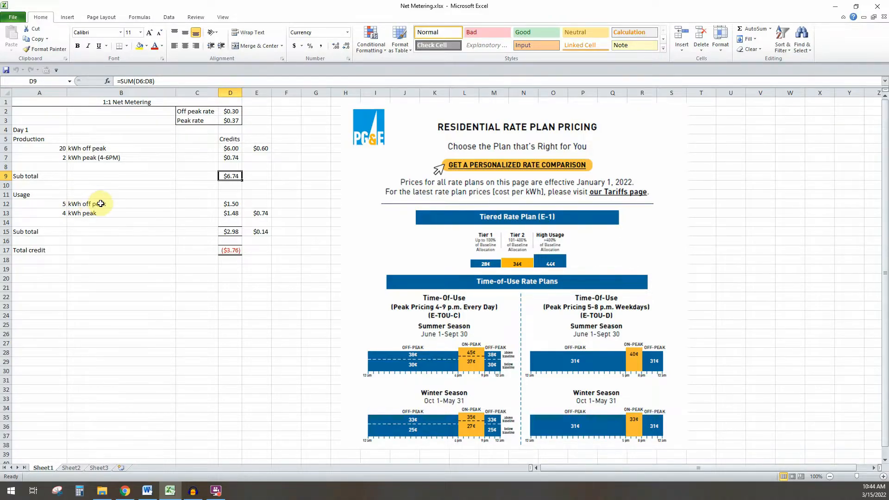
click(230, 204)
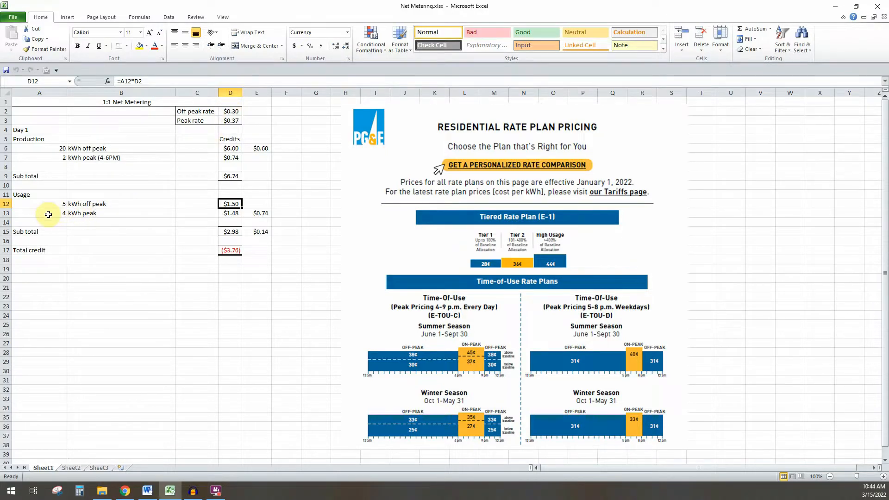
mouse_move(157, 218)
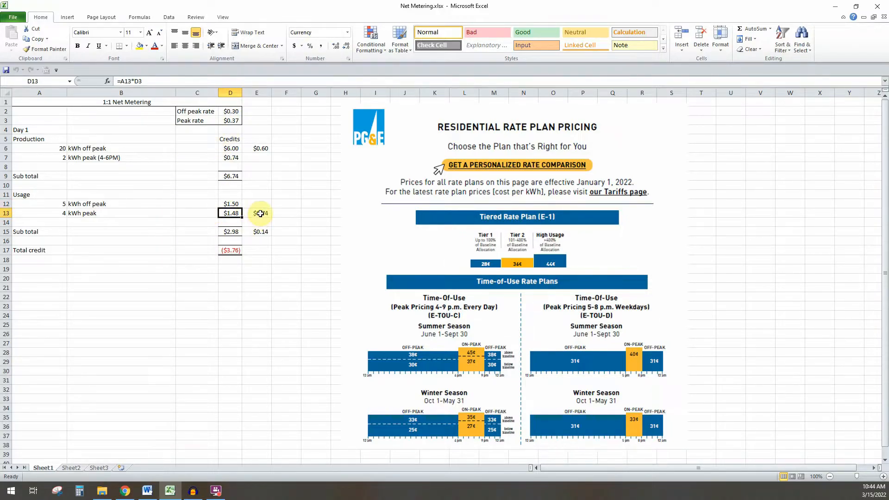
click(257, 213)
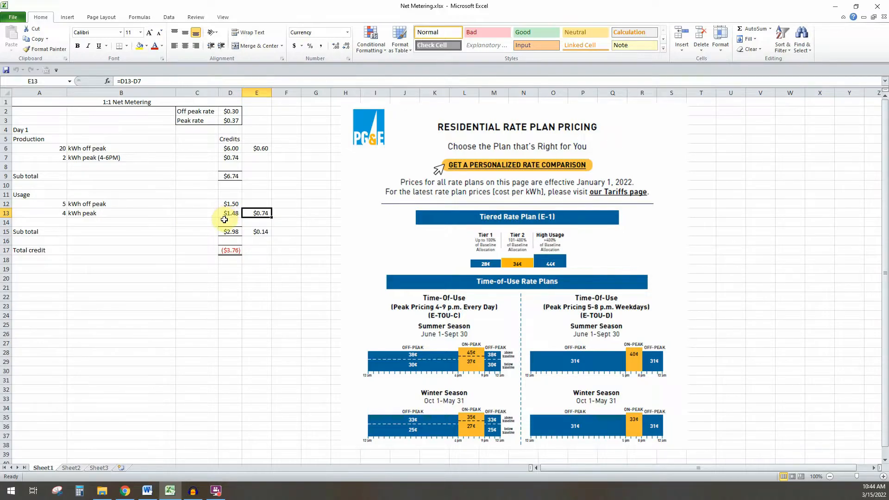
mouse_move(84, 161)
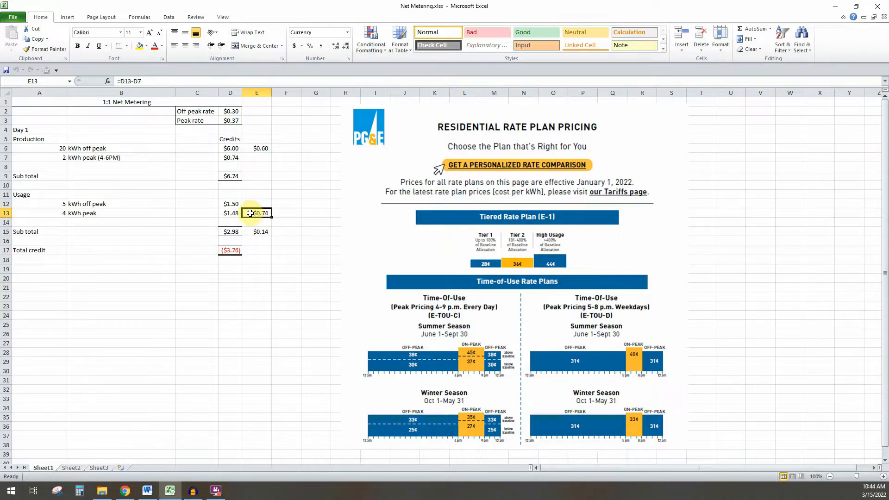
mouse_move(47, 144)
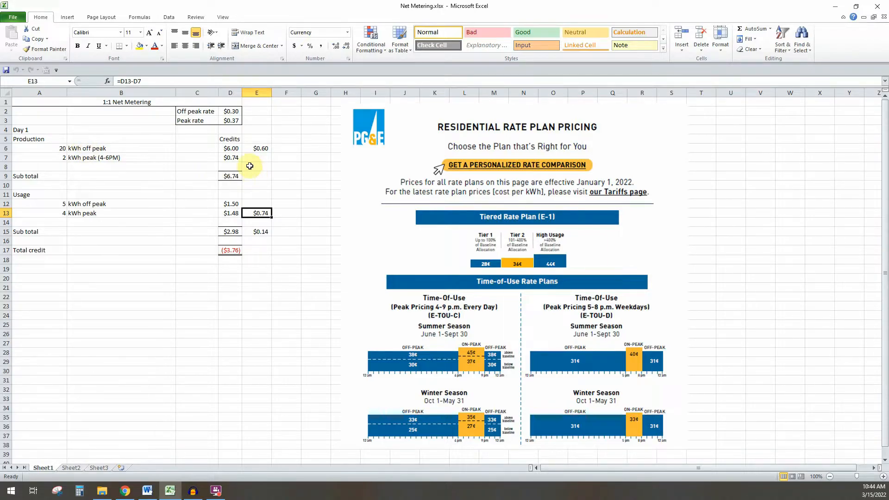
click(256, 148)
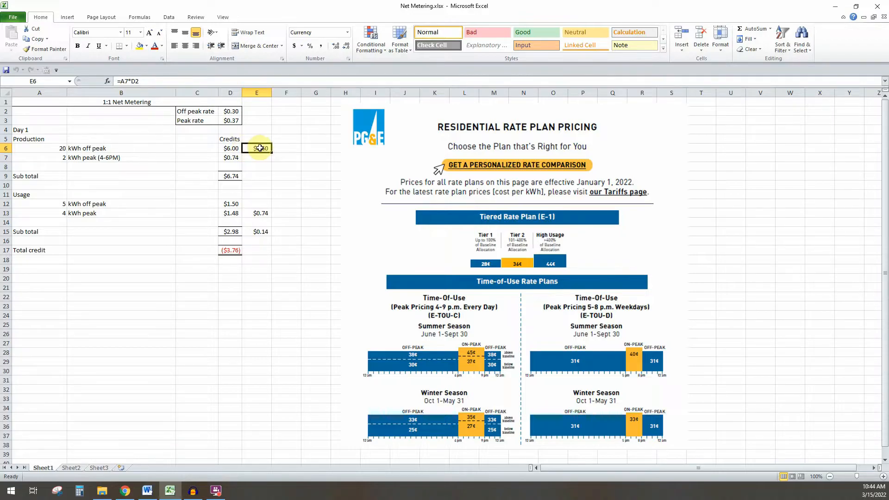
click(255, 213)
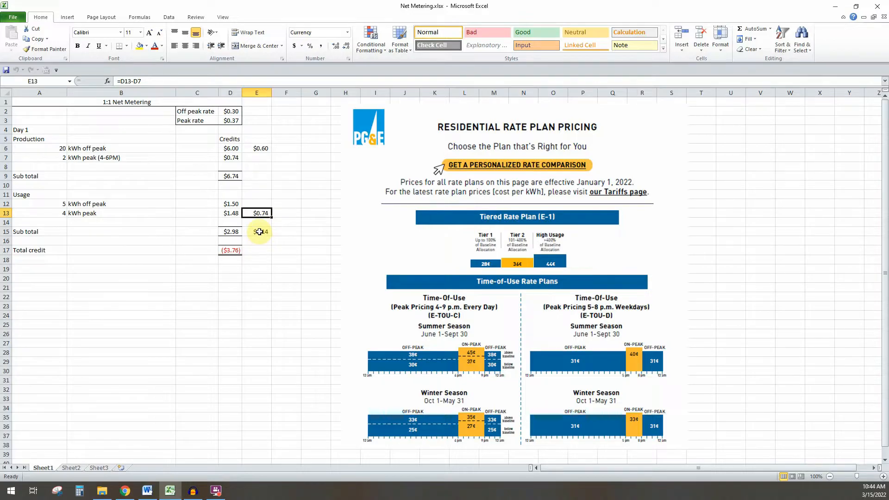
click(256, 231)
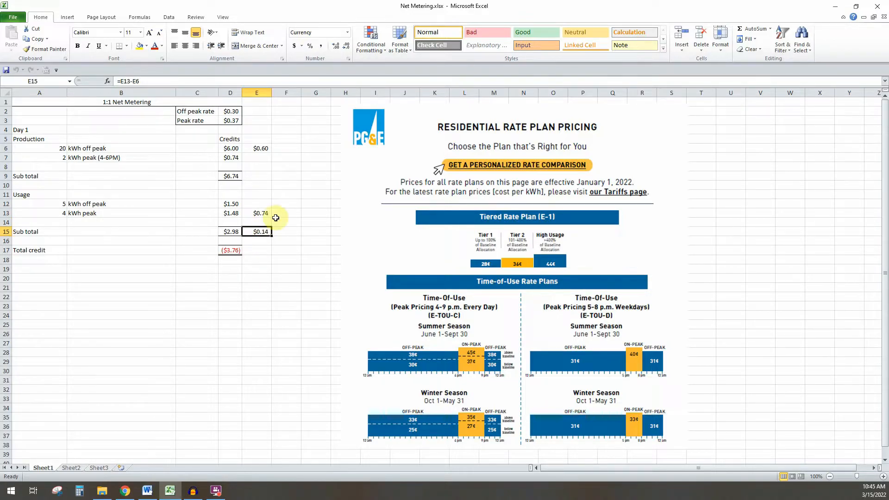
mouse_move(264, 196)
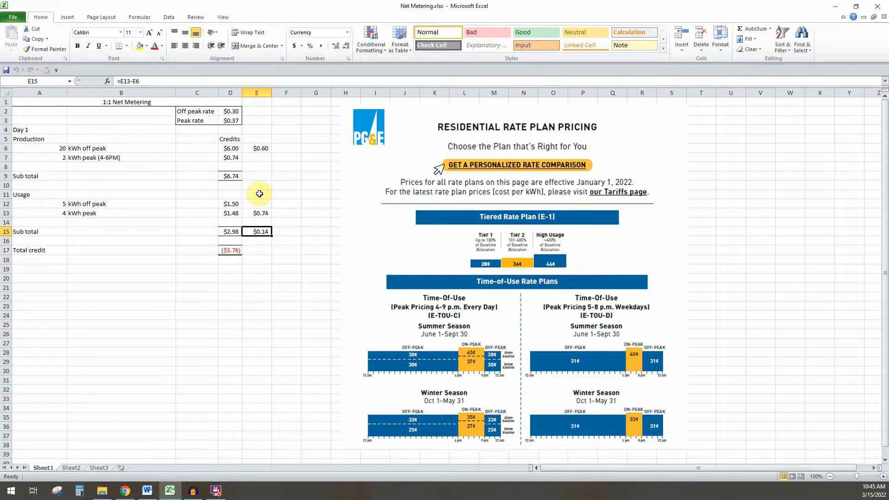
mouse_move(249, 183)
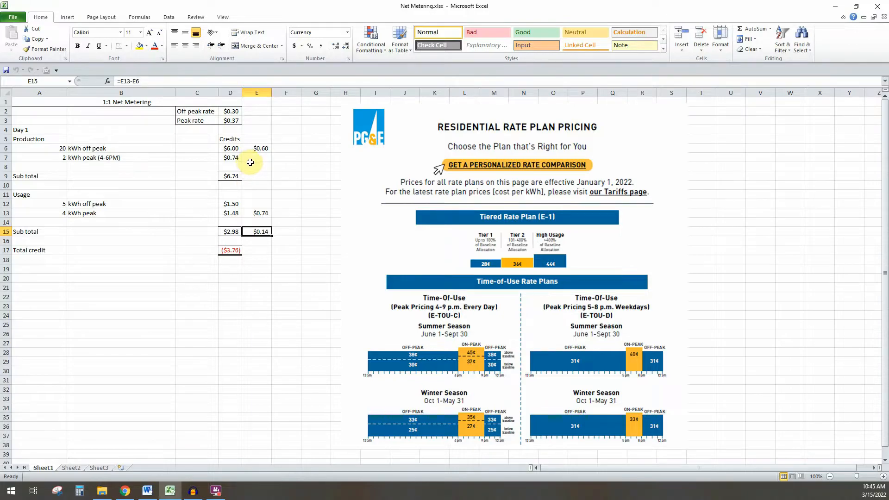
mouse_move(50, 148)
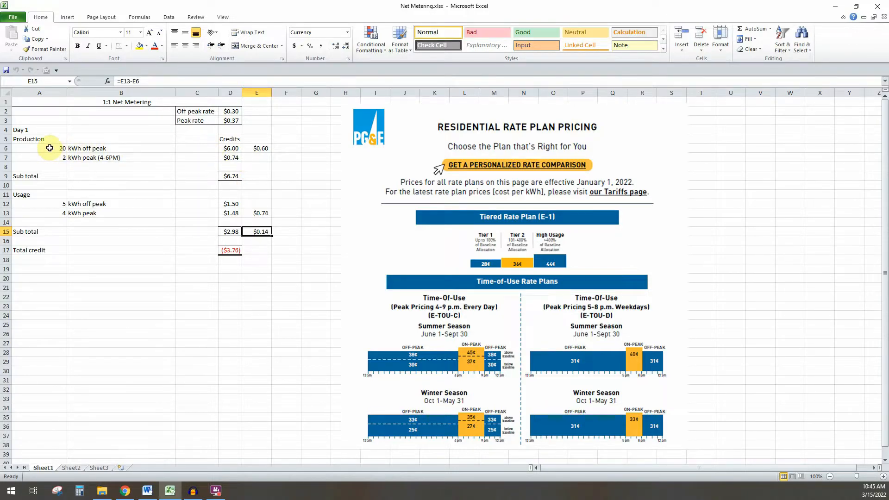
click(39, 148)
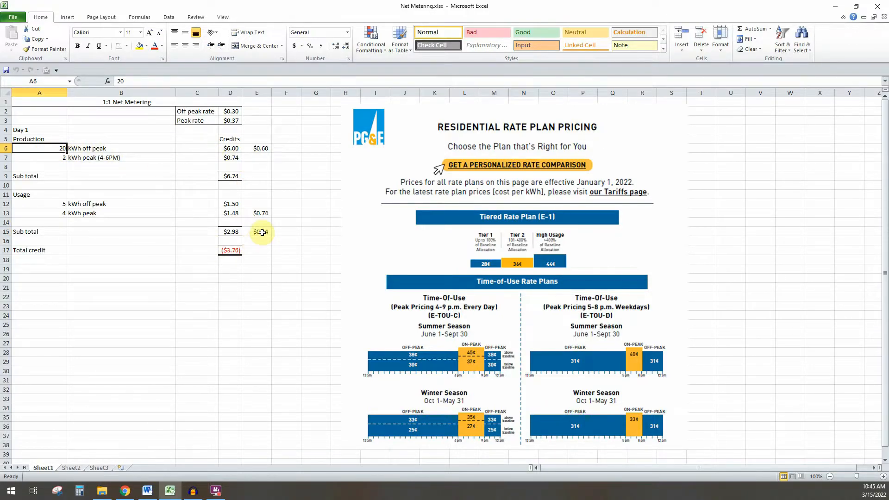
click(256, 232)
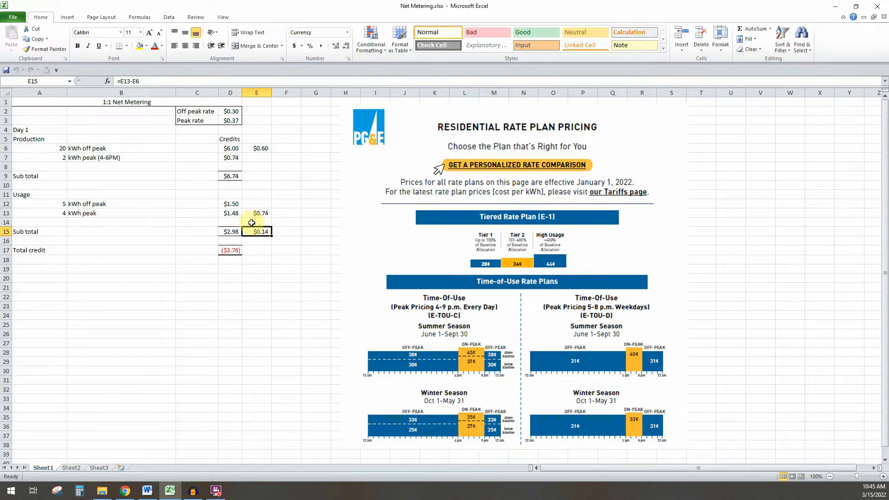
mouse_move(254, 267)
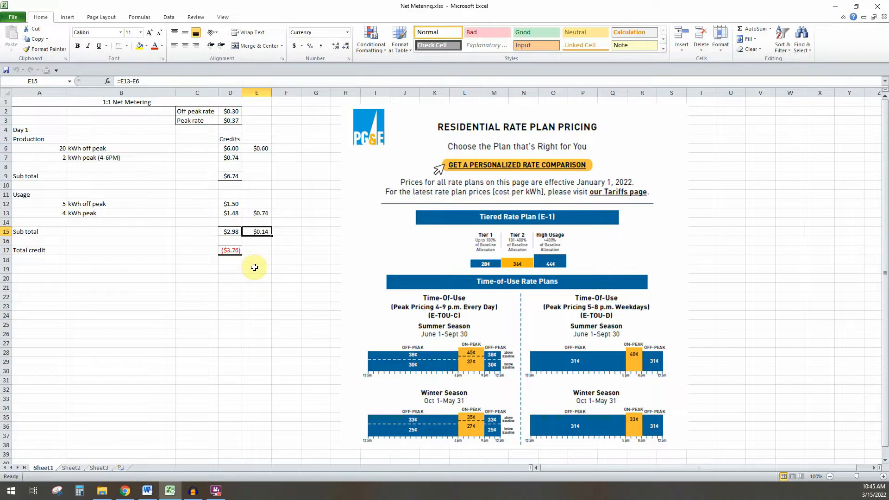
mouse_move(228, 194)
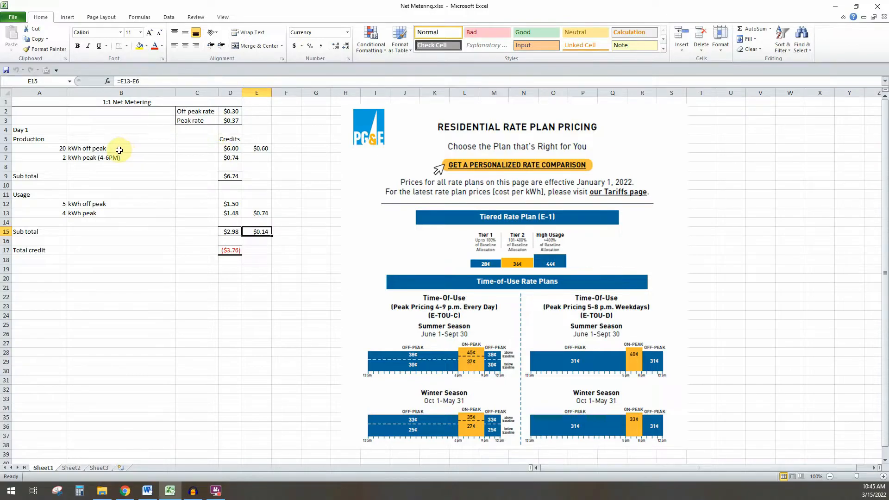
mouse_move(219, 139)
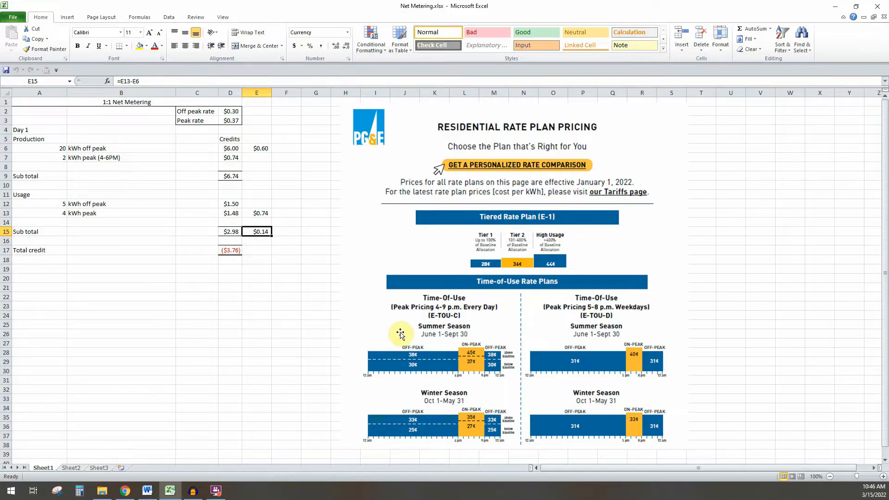
mouse_move(289, 305)
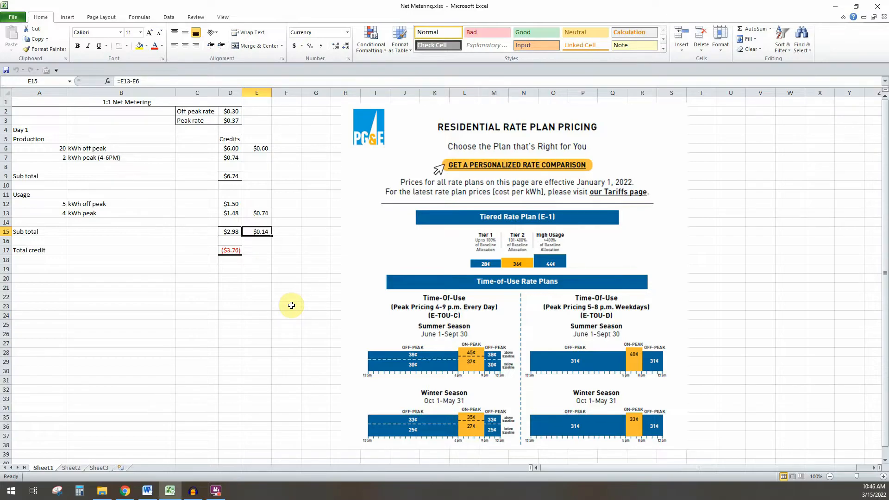
mouse_move(96, 149)
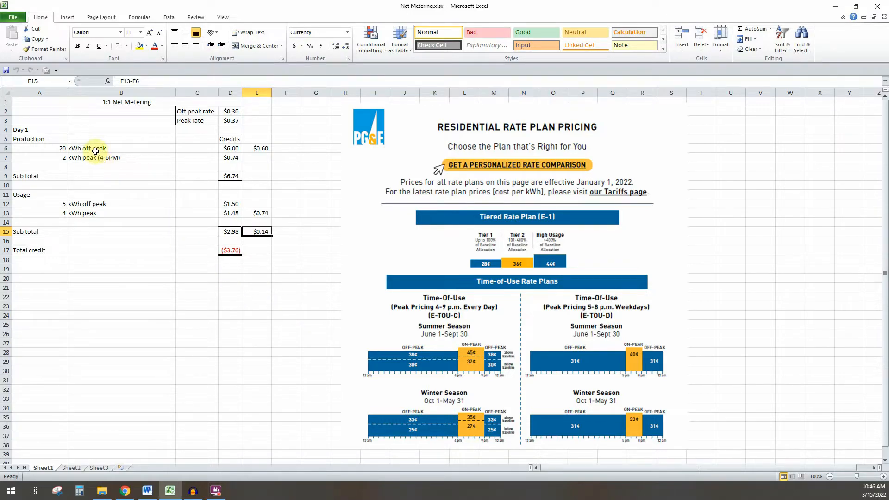
mouse_move(146, 240)
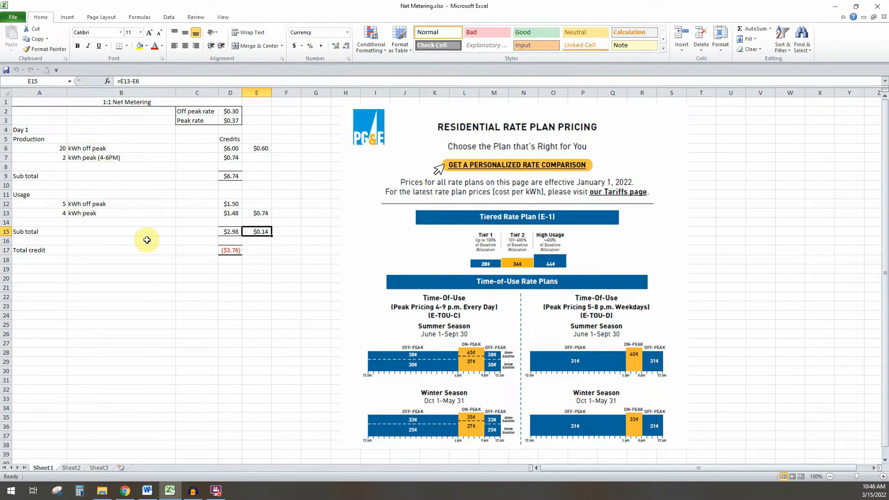
mouse_move(138, 138)
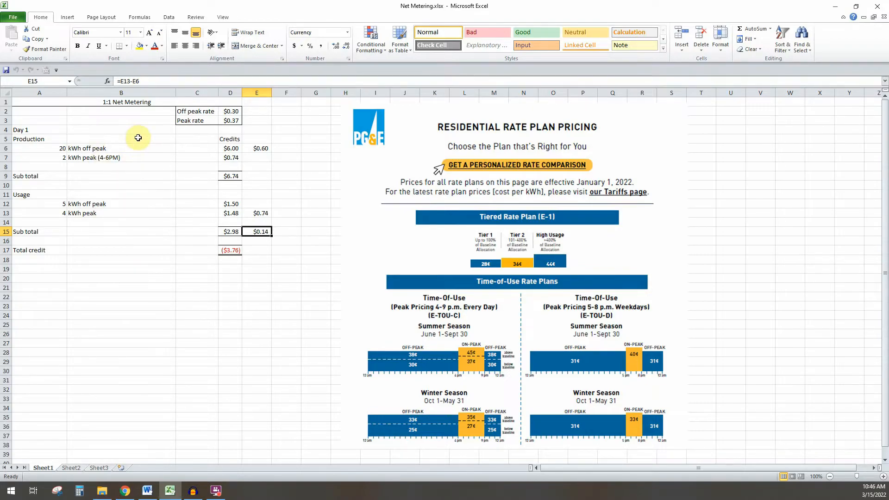
mouse_move(127, 224)
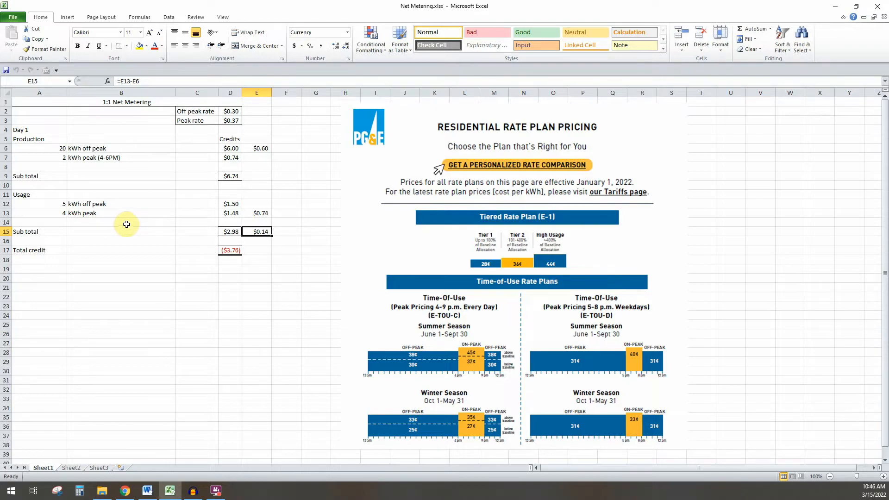
mouse_move(126, 218)
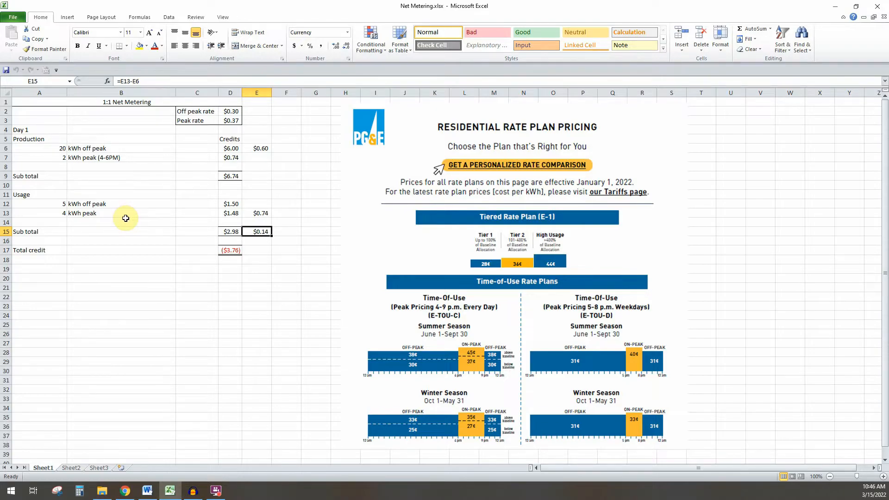
mouse_move(289, 278)
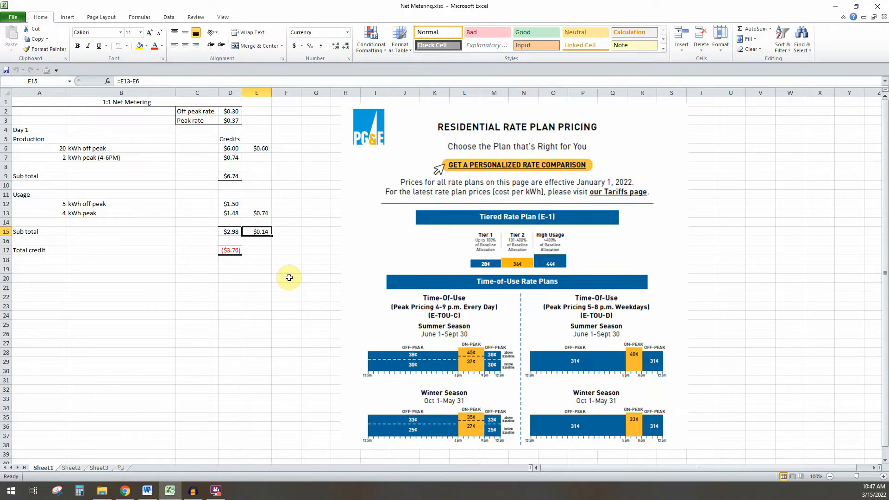
mouse_move(263, 192)
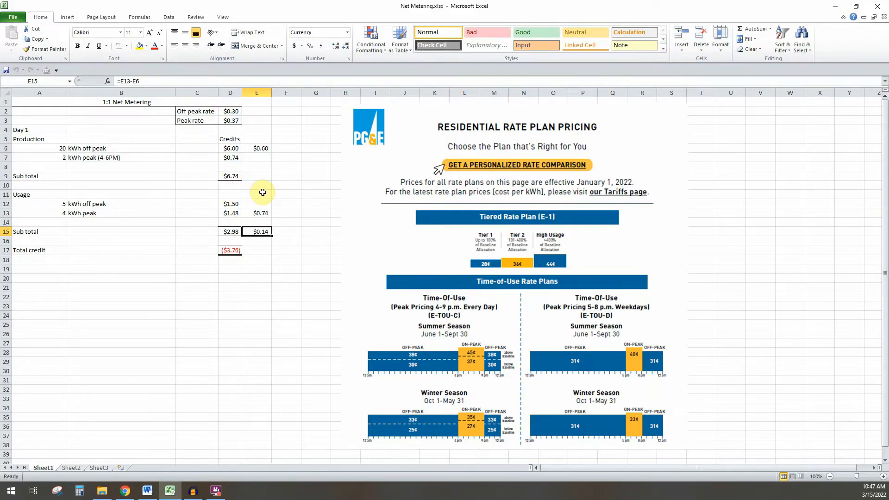
mouse_move(341, 198)
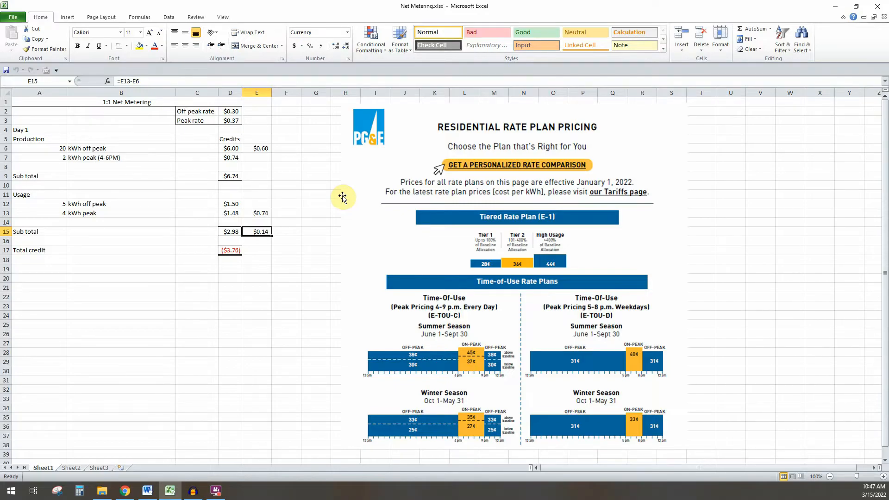
mouse_move(321, 220)
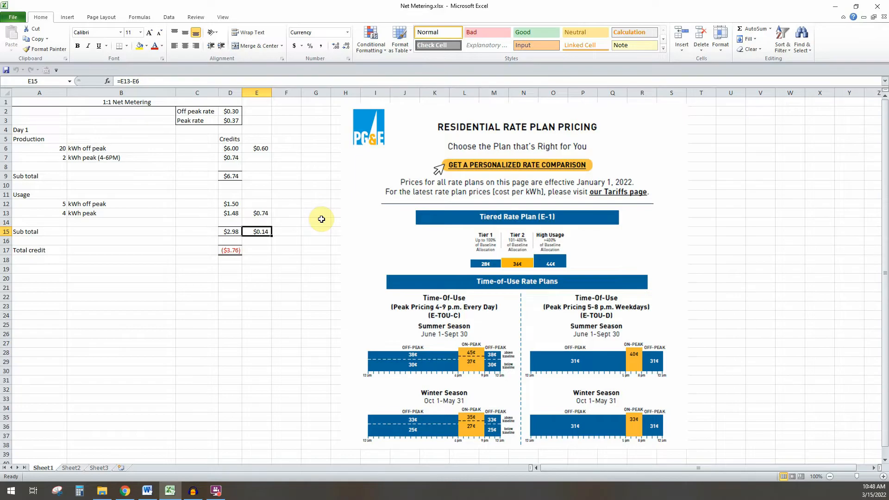
mouse_move(303, 197)
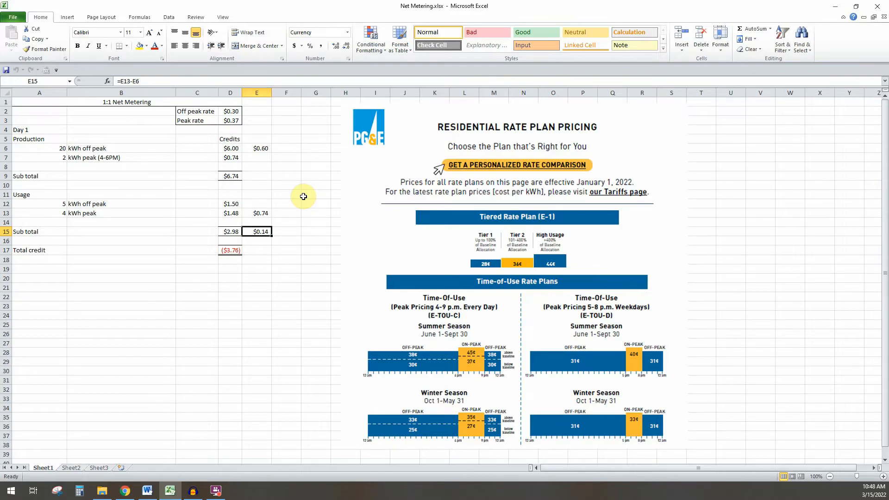
mouse_move(278, 255)
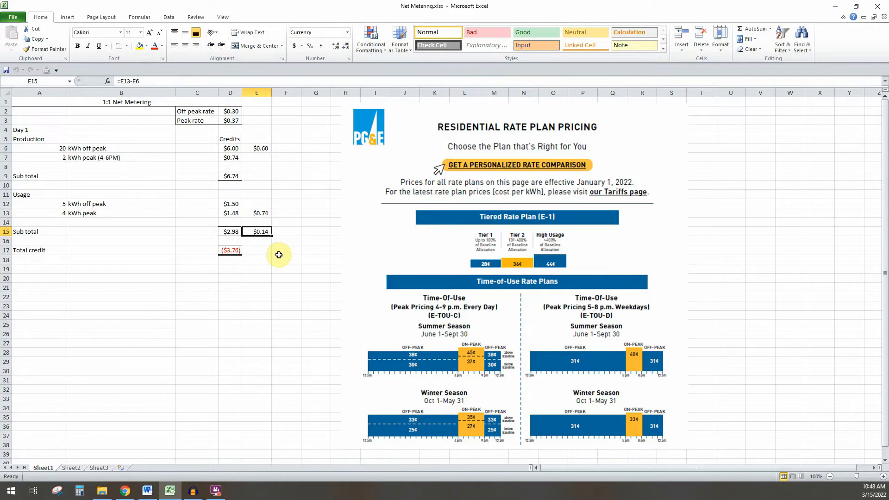
mouse_move(285, 252)
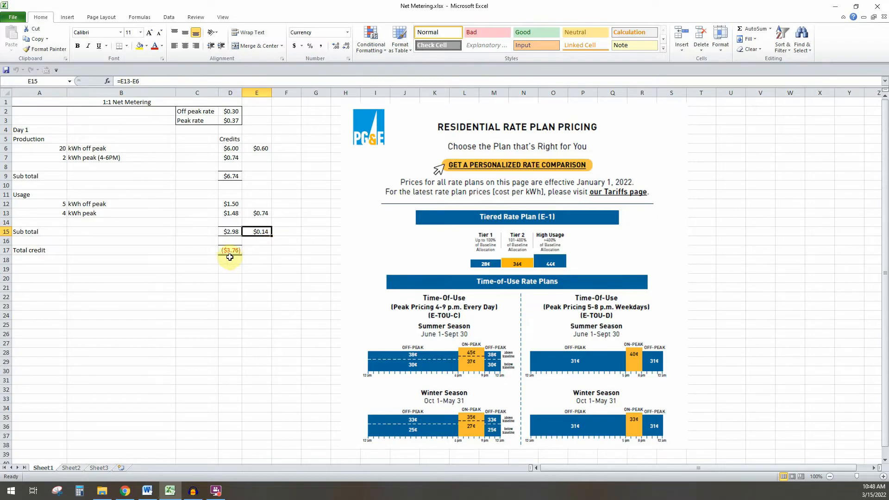
click(230, 250)
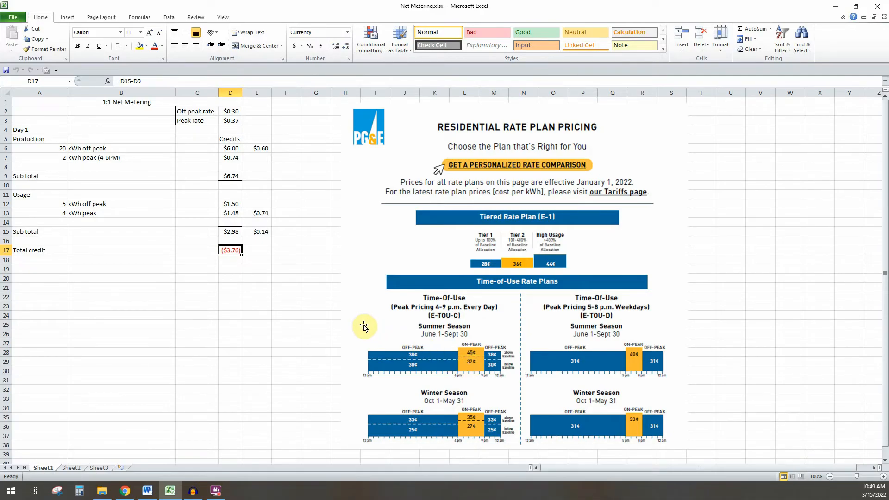
mouse_move(313, 286)
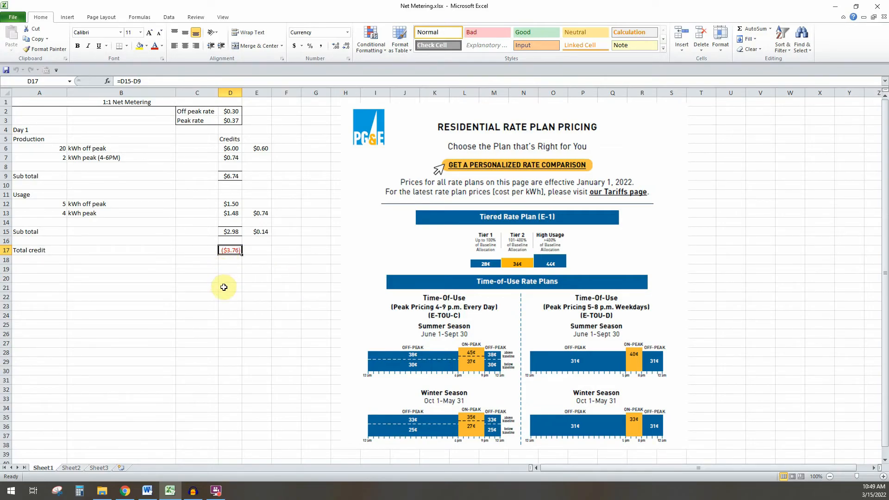
mouse_move(229, 264)
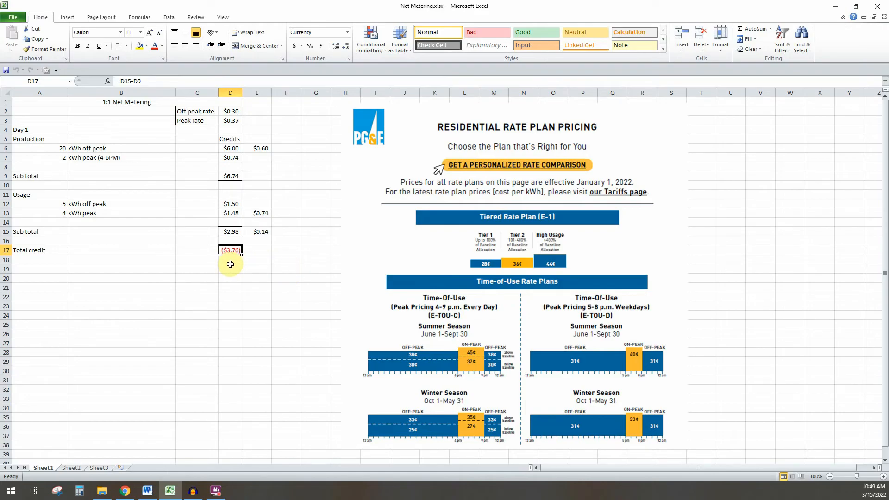
mouse_move(300, 318)
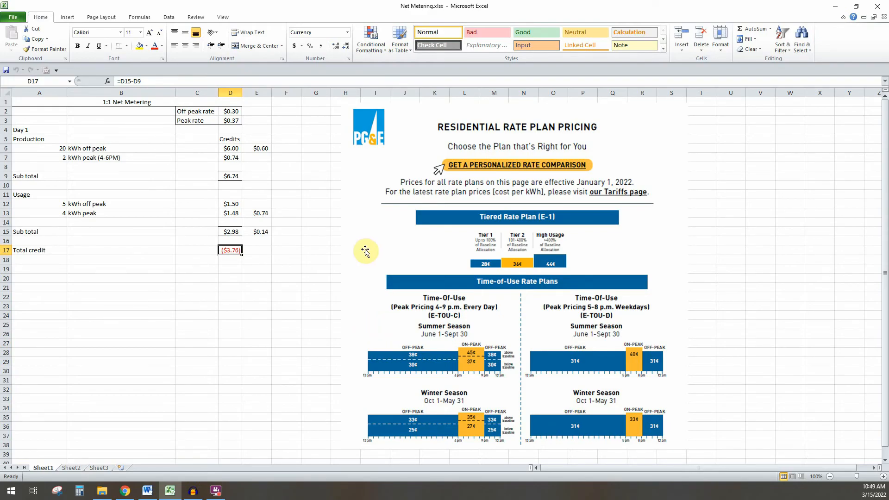
mouse_move(329, 199)
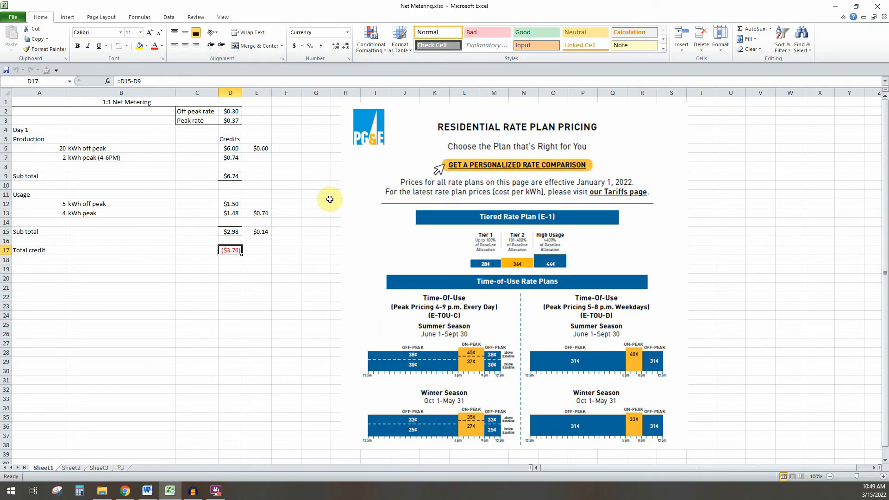